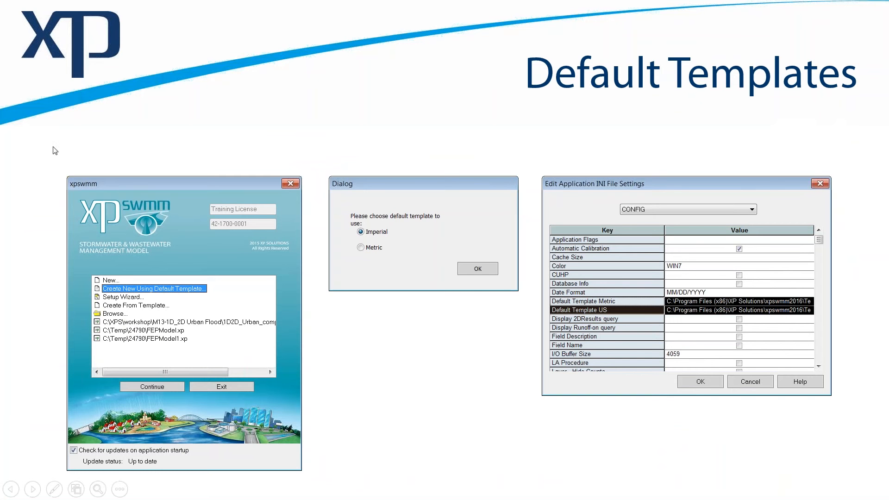
pyautogui.moveTo(387, 212)
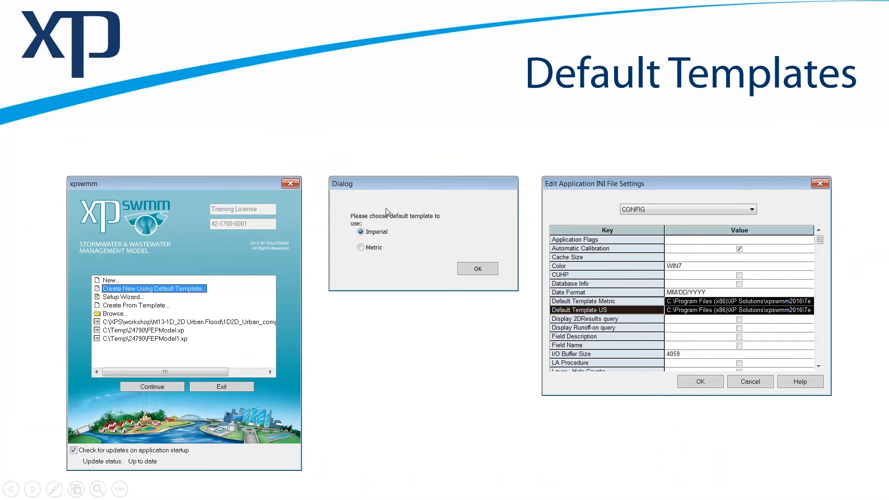
pyautogui.moveTo(413, 263)
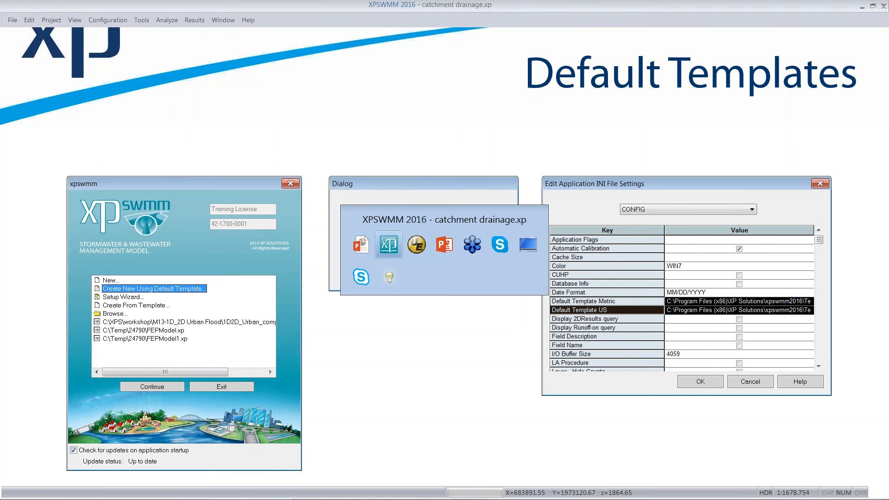
# From the startup window choose Create New Using Default Template and continue to the template choice.
pyautogui.click(12, 20)
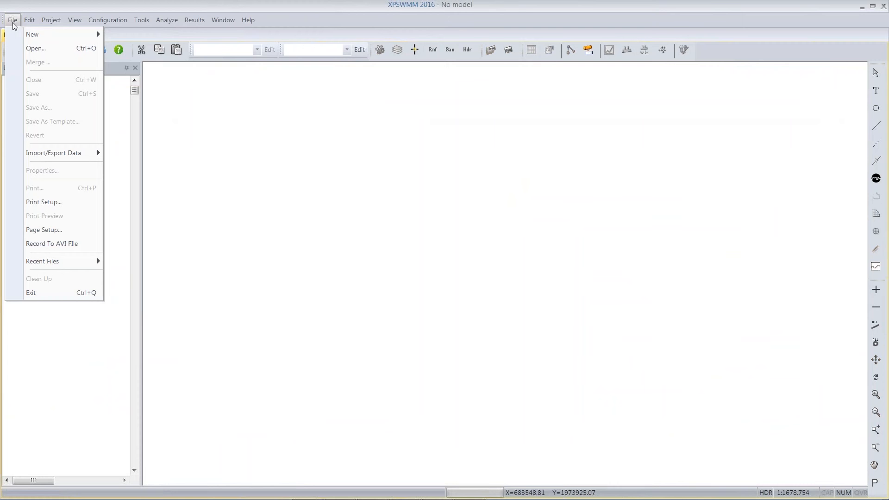
pyautogui.moveTo(32, 34)
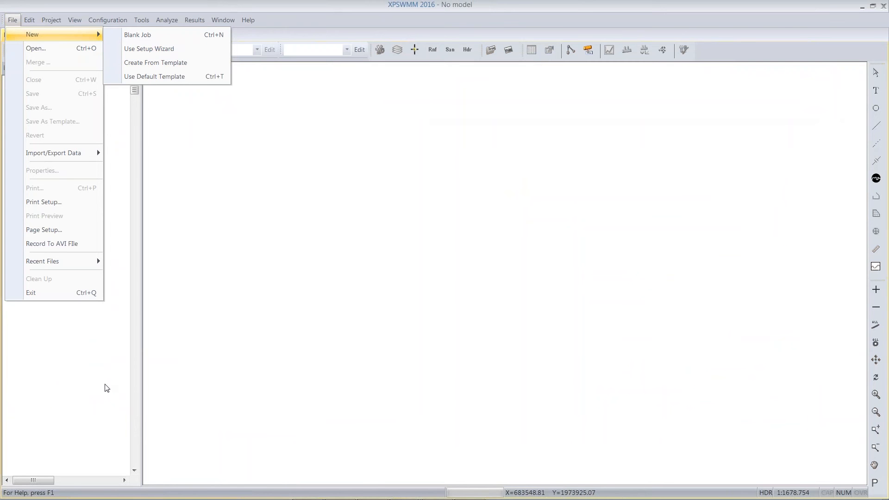
pyautogui.click(14, 487)
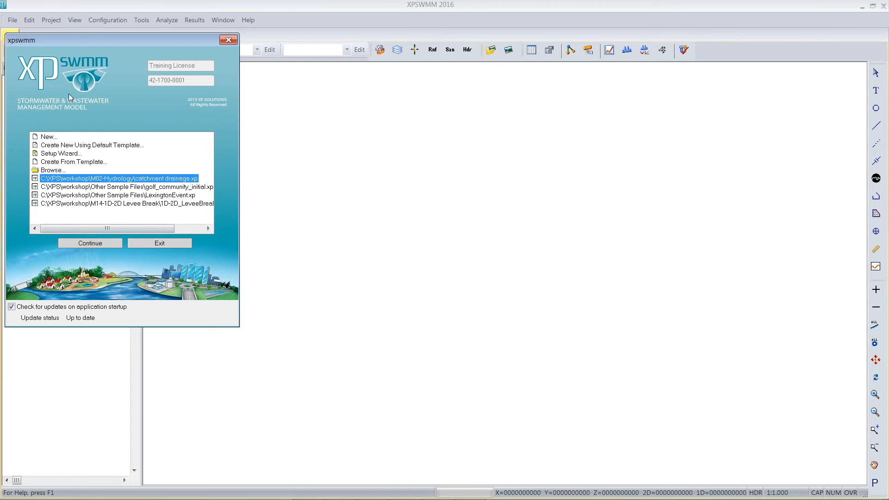
pyautogui.moveTo(73, 149)
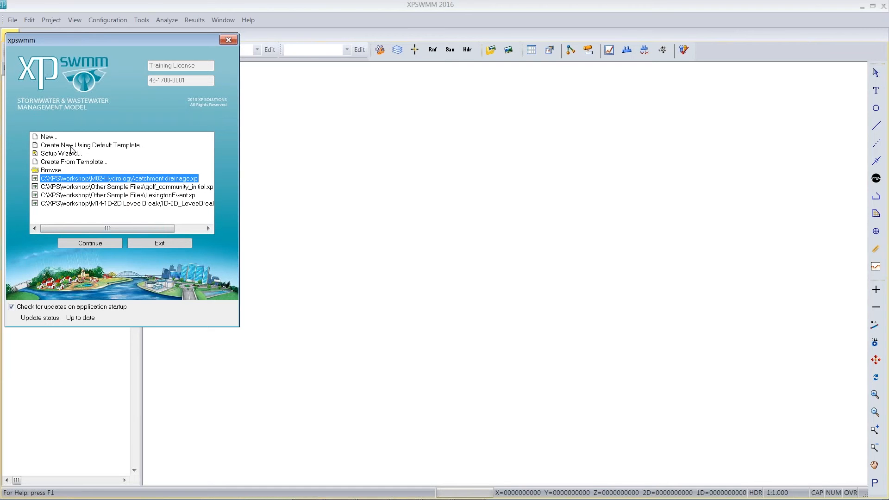
pyautogui.click(91, 144)
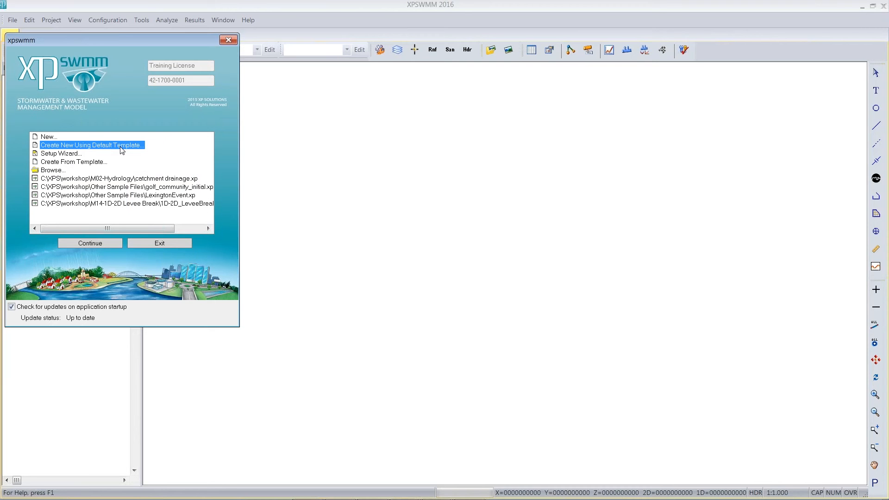
pyautogui.moveTo(105, 148)
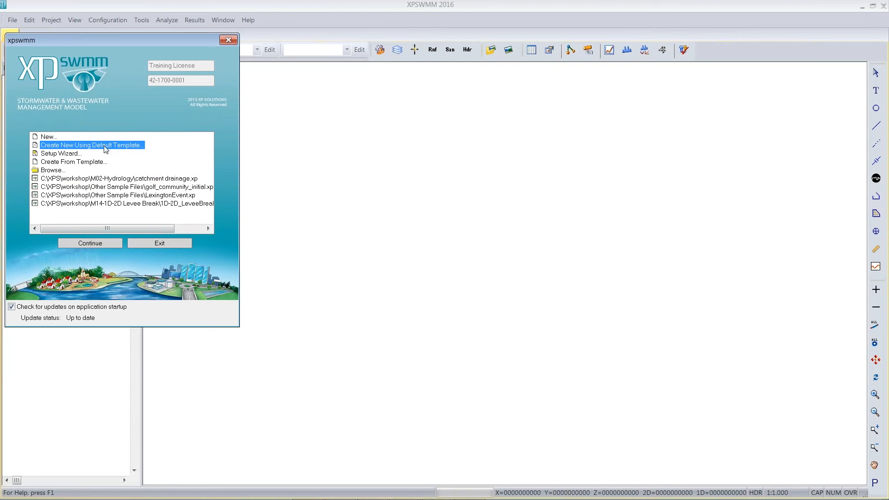
pyautogui.moveTo(95, 222)
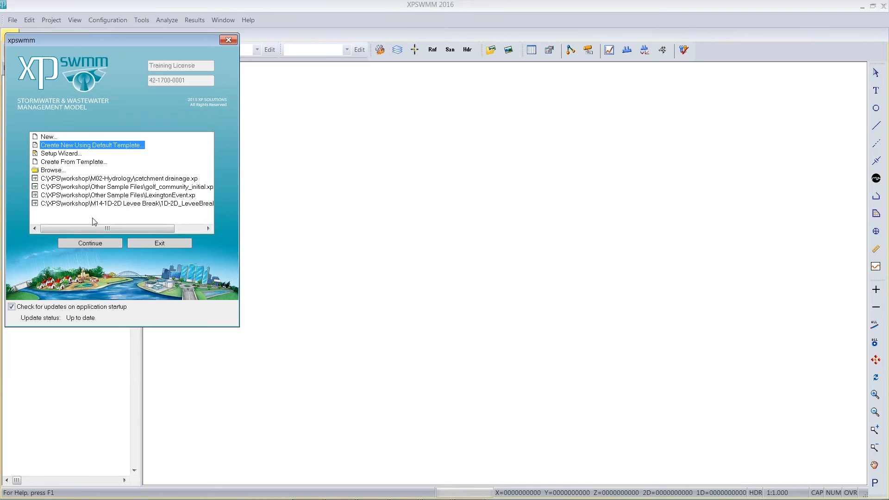
pyautogui.click(89, 243)
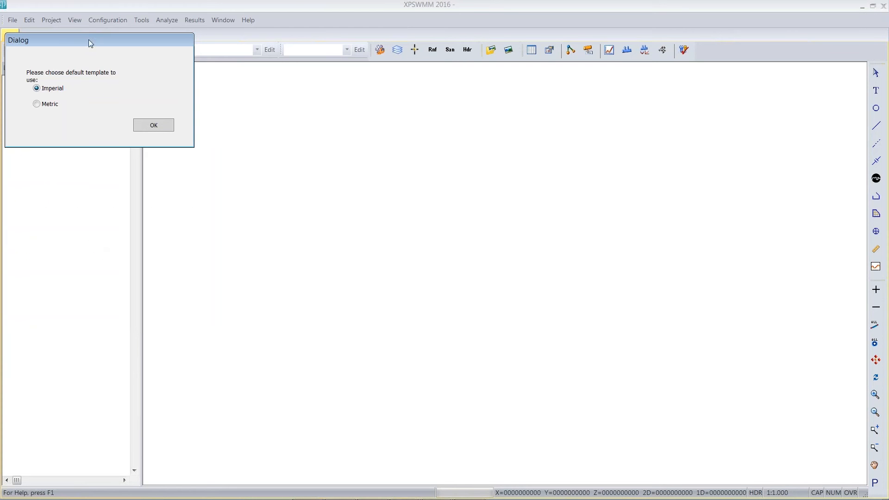
pyautogui.moveTo(44, 101)
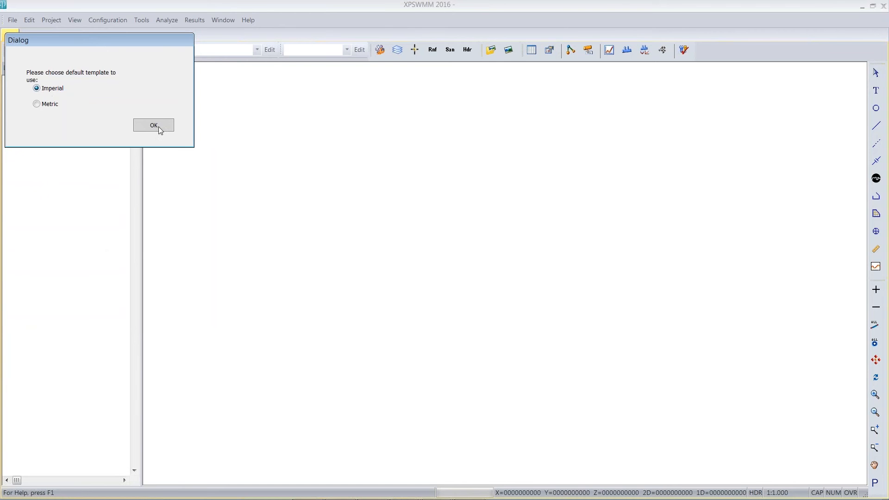
# Accept the Imperial template and save the new model as mynewfile.xp in M02-Hydrology.
pyautogui.click(153, 125)
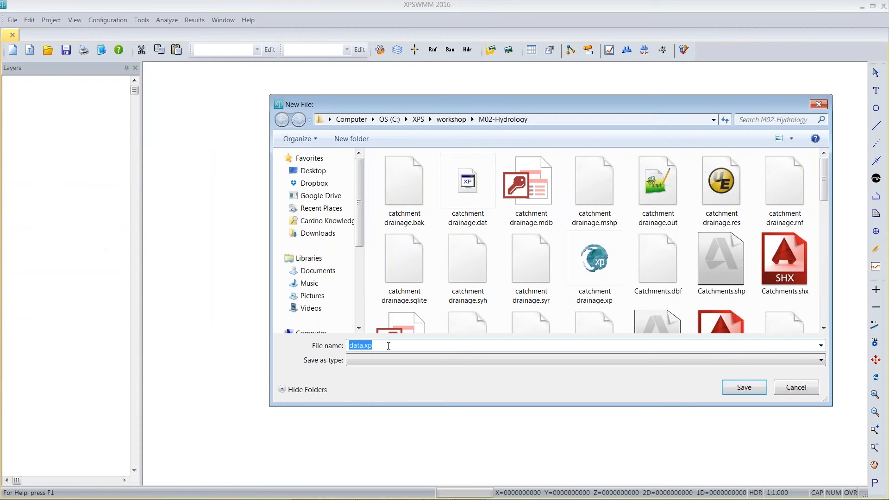
pyautogui.write('m')
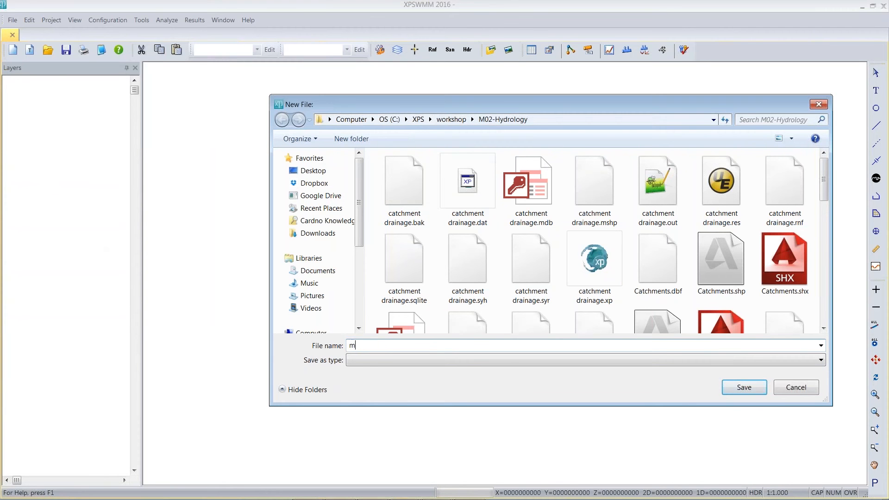
pyautogui.write('ynewfile')
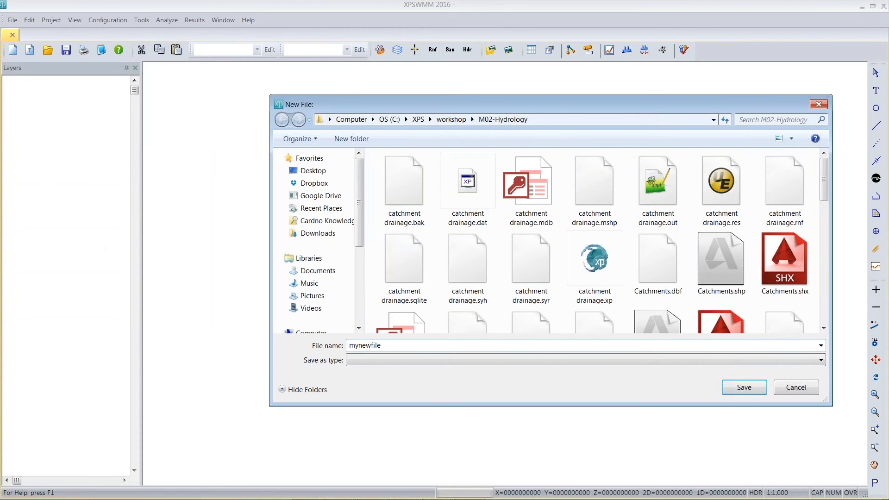
pyautogui.click(744, 387)
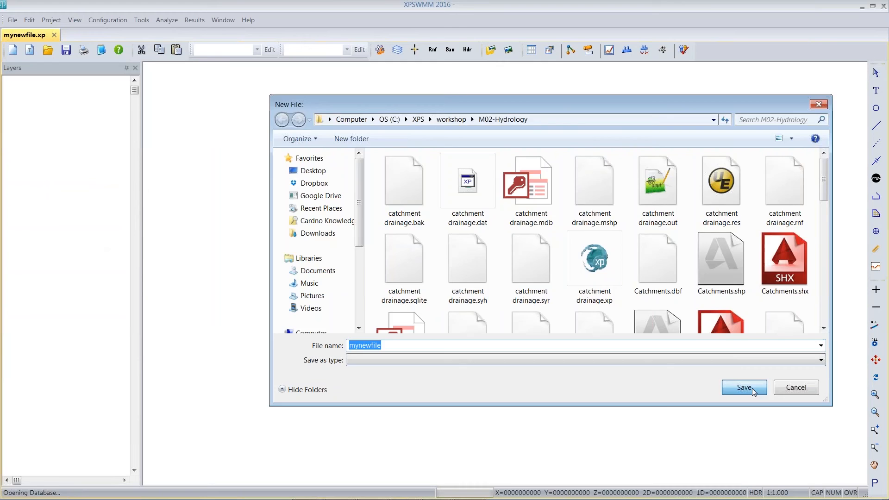
pyautogui.click(743, 387)
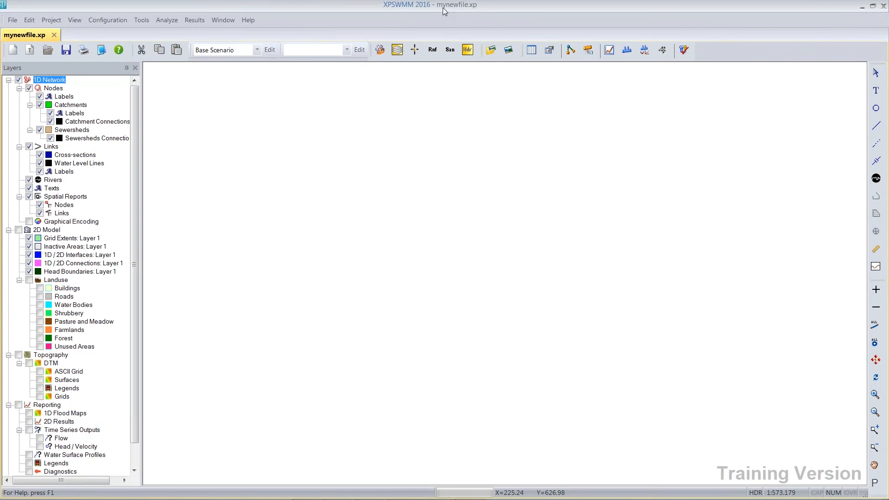
pyautogui.moveTo(457, 14)
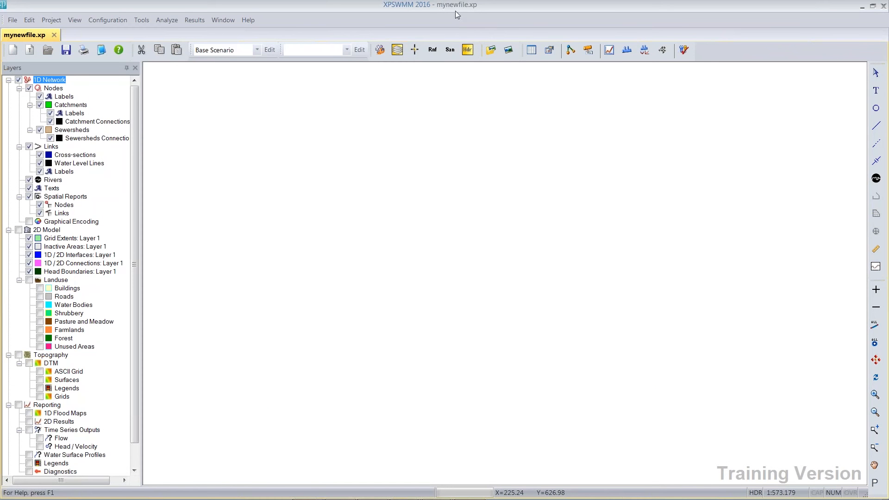
pyautogui.moveTo(262, 290)
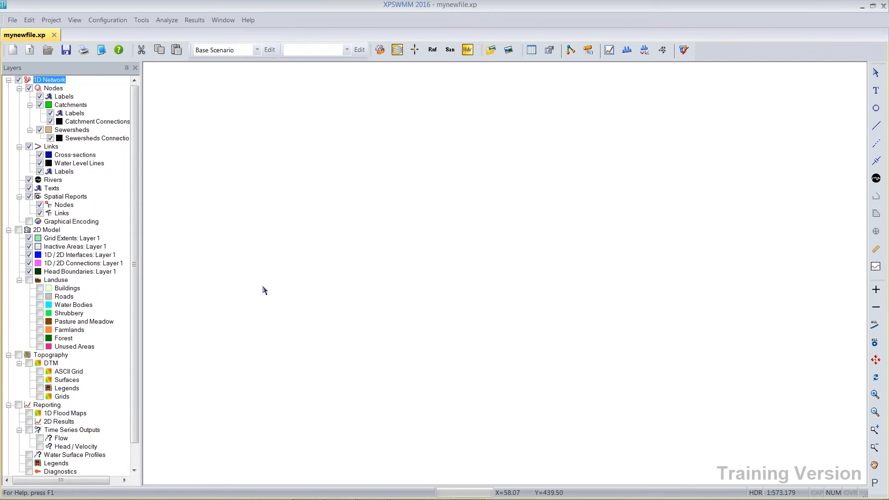
pyautogui.moveTo(268, 278)
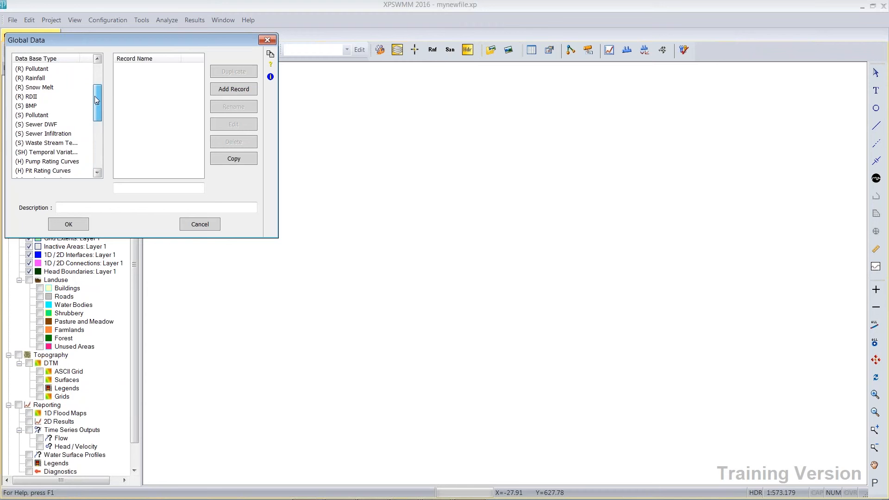
# In Global Data rainfall records, select SCS Type II and open it for editing.
pyautogui.click(36, 87)
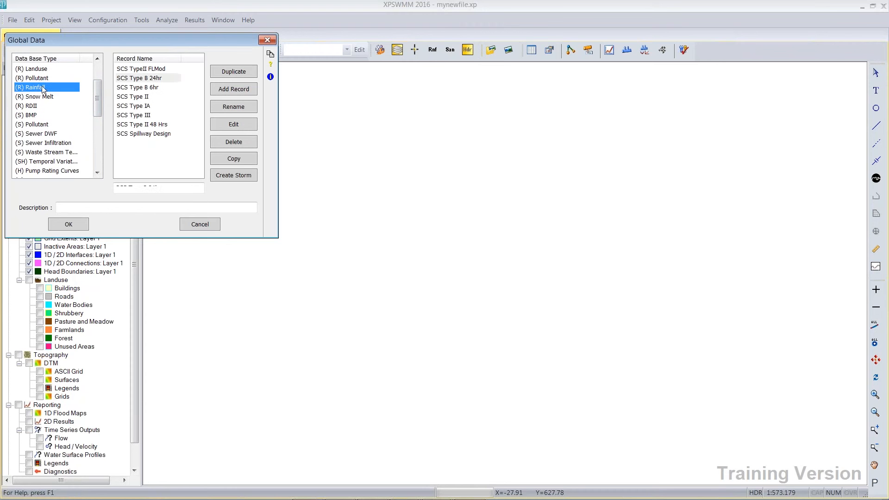
pyautogui.click(139, 78)
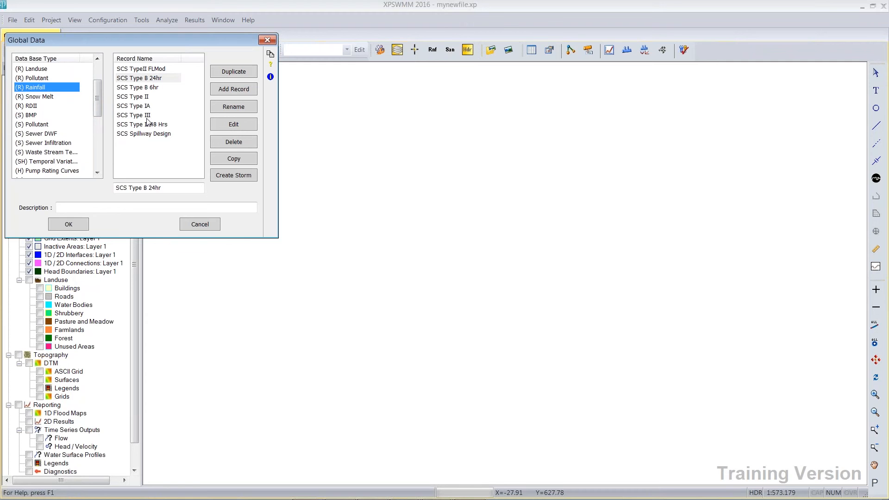
pyautogui.click(133, 95)
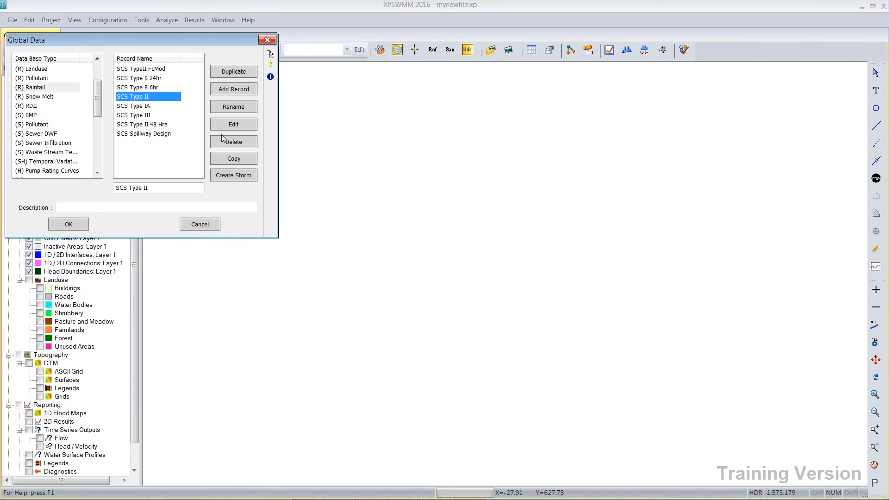
pyautogui.click(233, 124)
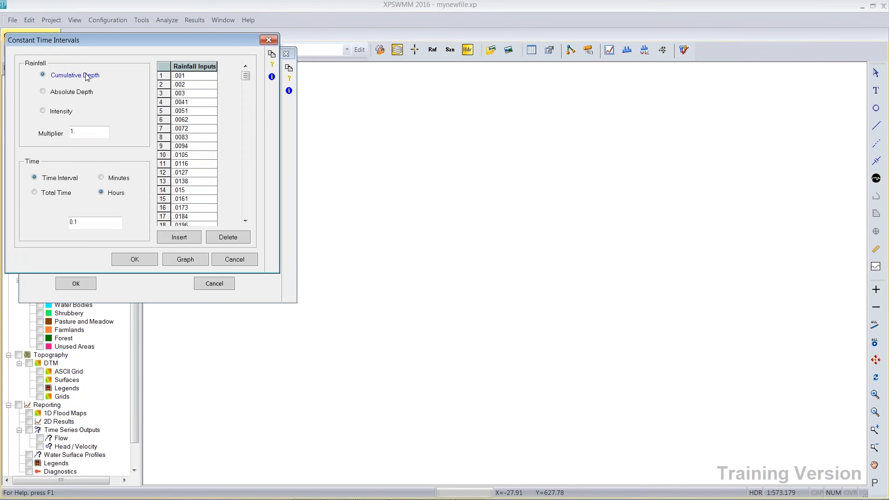
pyautogui.moveTo(89, 133)
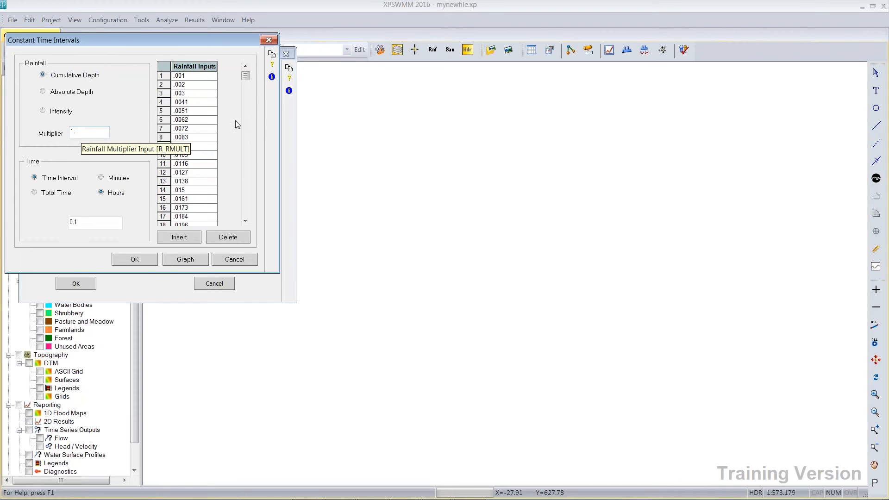
# Set the SCS Type II rainfall multiplier to 3.2 and accept back to the rainfall records list.
pyautogui.scroll(-3)
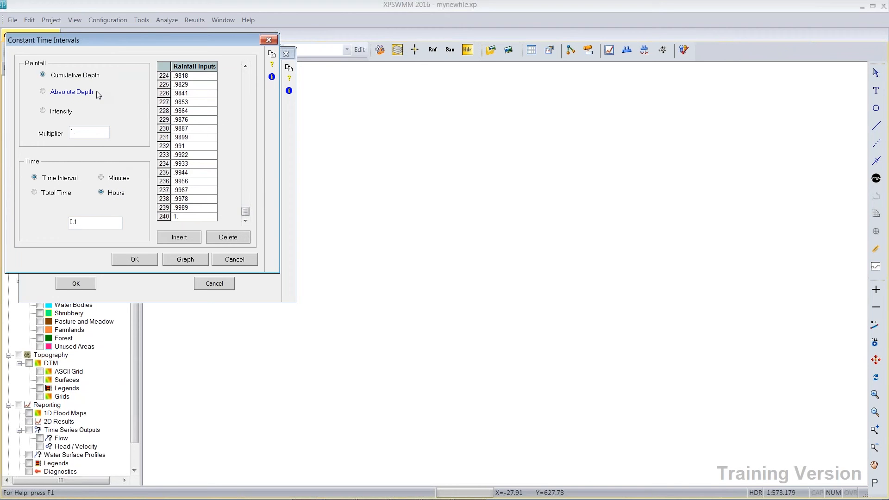
pyautogui.moveTo(72, 92)
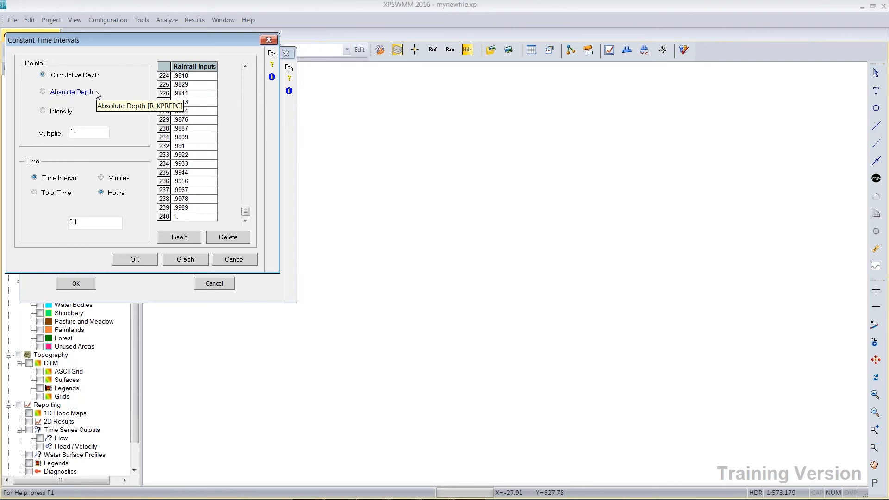
pyautogui.click(89, 132)
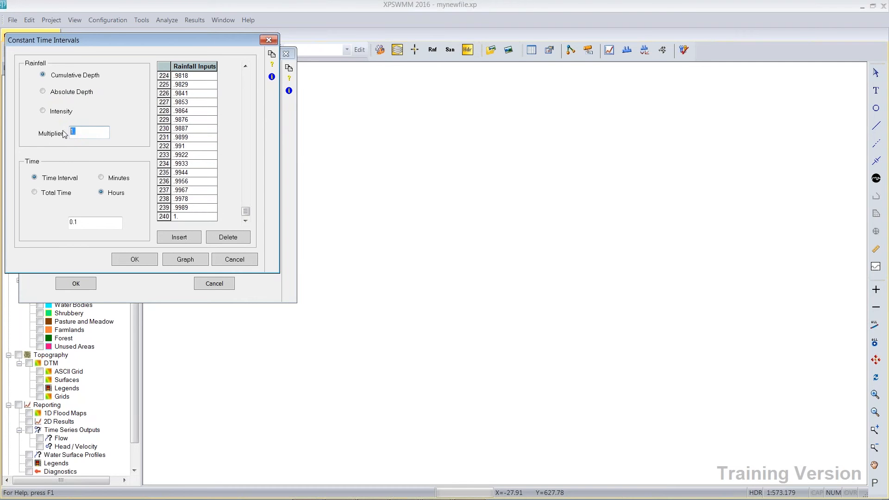
pyautogui.write('3.2')
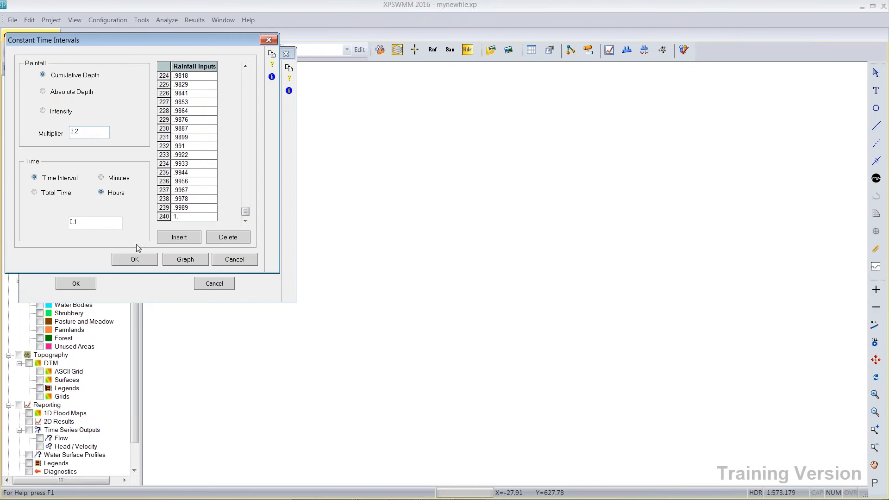
pyautogui.click(135, 260)
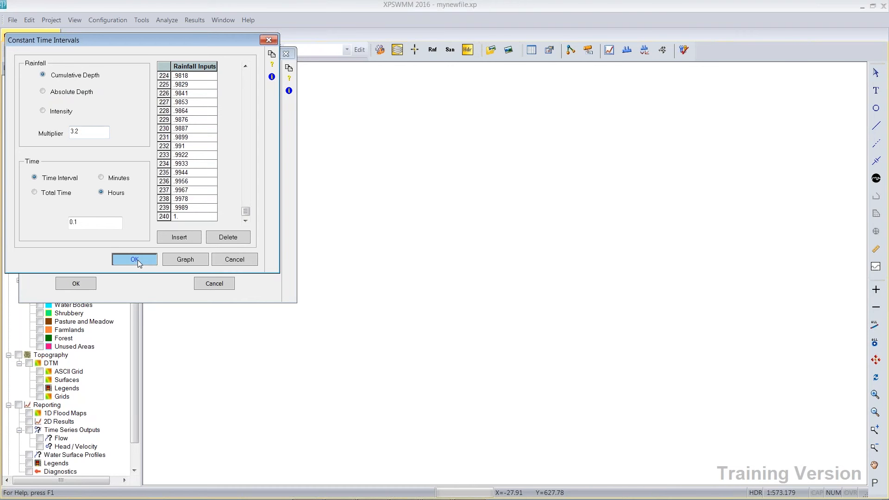
pyautogui.click(134, 260)
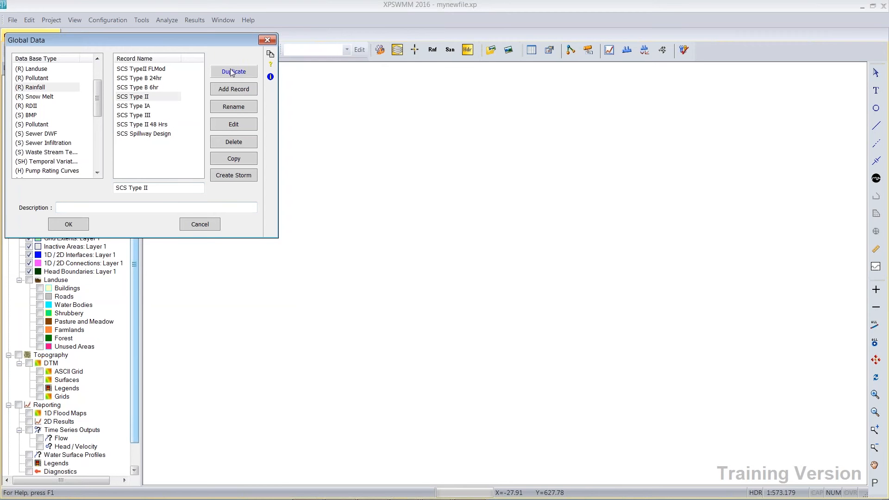
# Duplicate SCS Type II, rename the copy 5yr24hrType2 and close Global Data keeping changes.
pyautogui.click(234, 72)
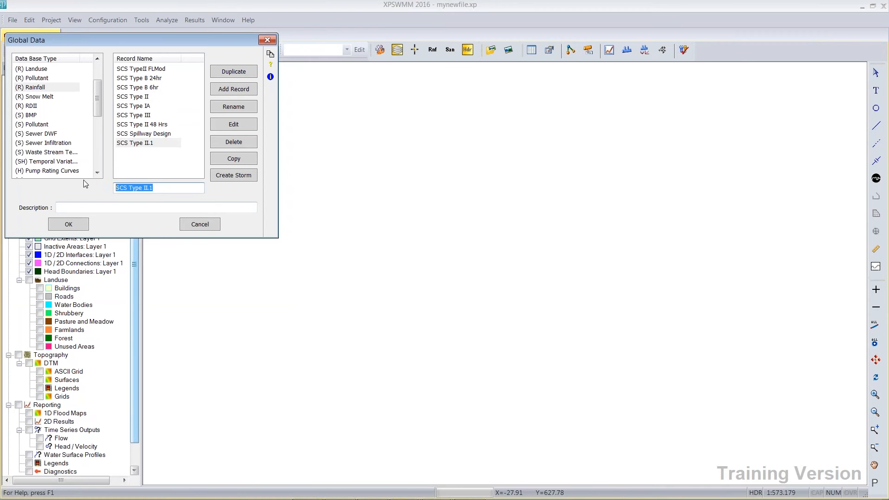
pyautogui.write('5yr')
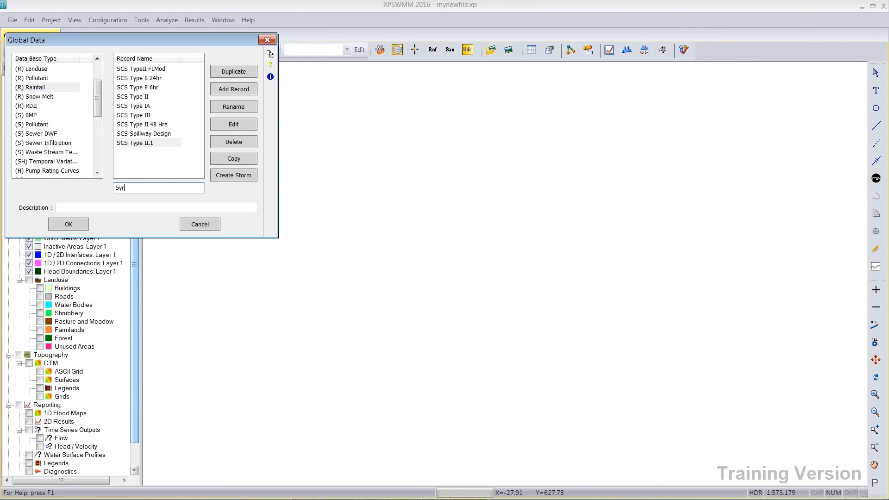
pyautogui.write('24hr')
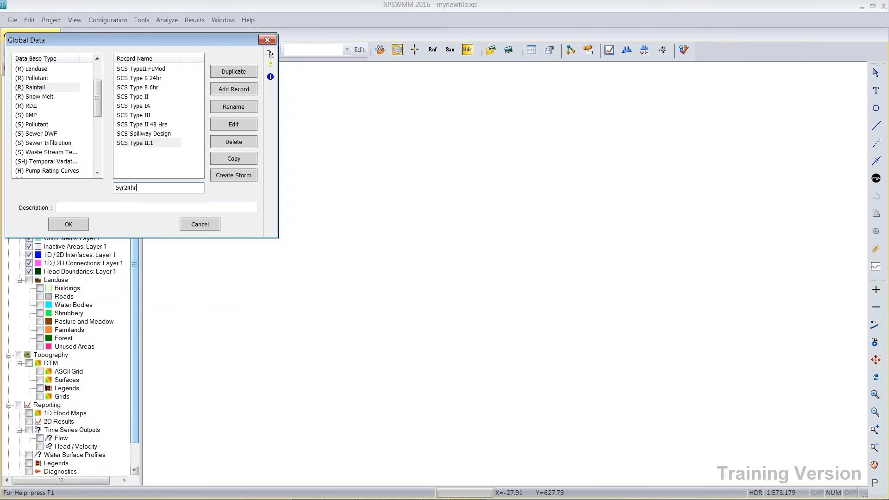
pyautogui.write('Type2')
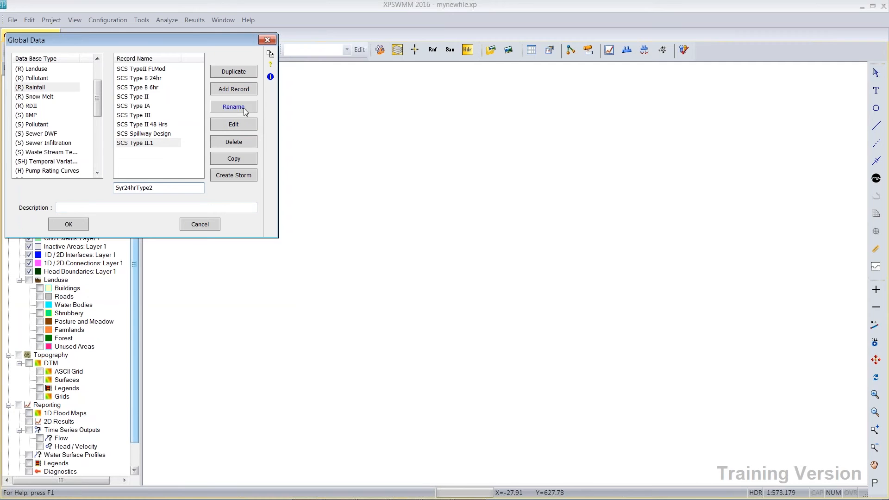
pyautogui.click(234, 107)
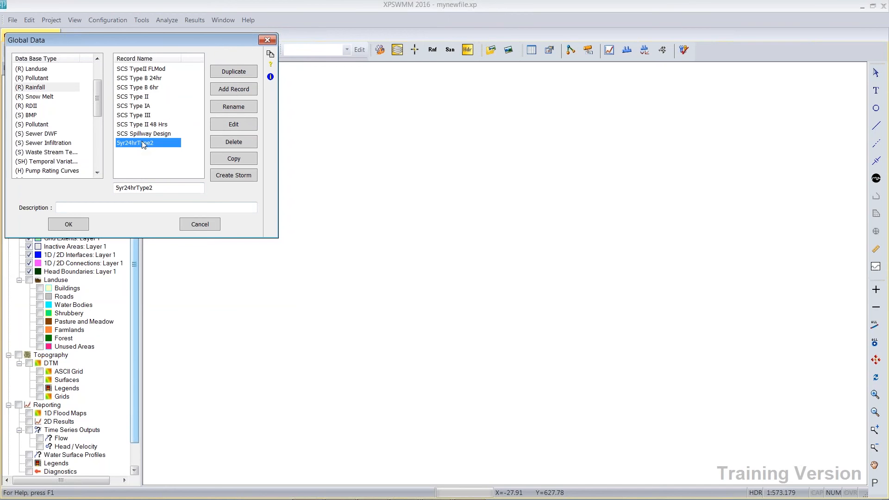
pyautogui.moveTo(80, 235)
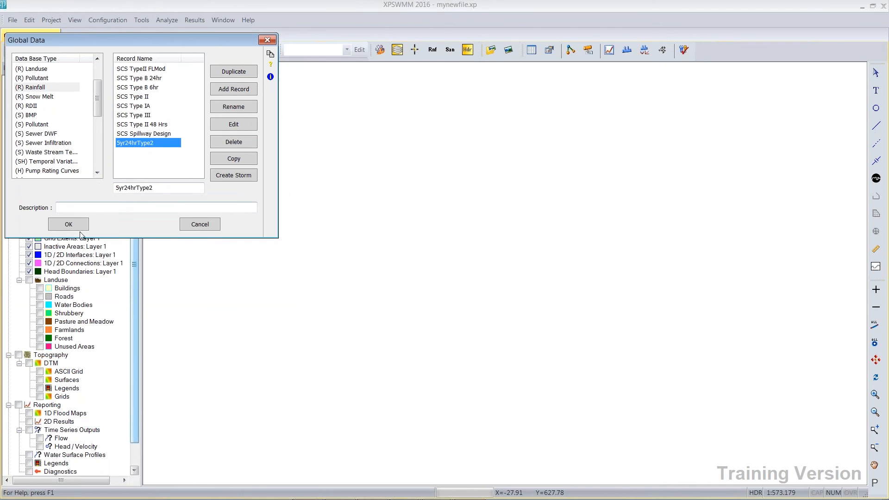
pyautogui.click(67, 225)
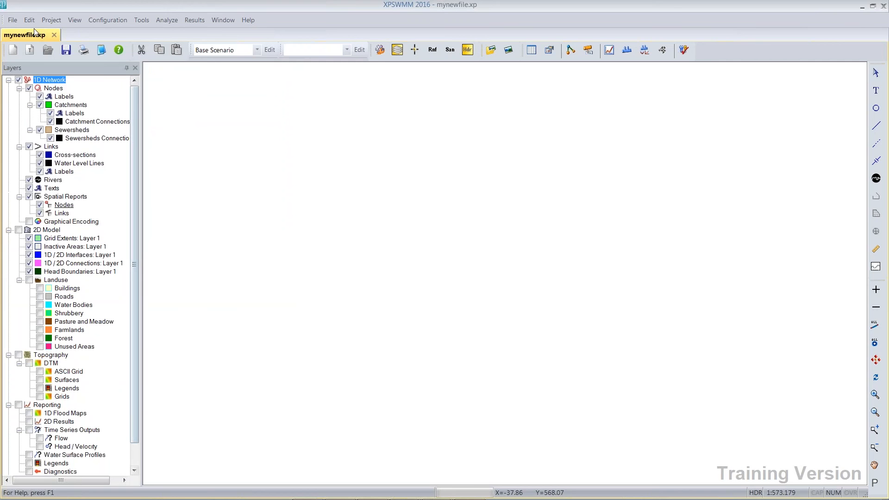
pyautogui.click(11, 19)
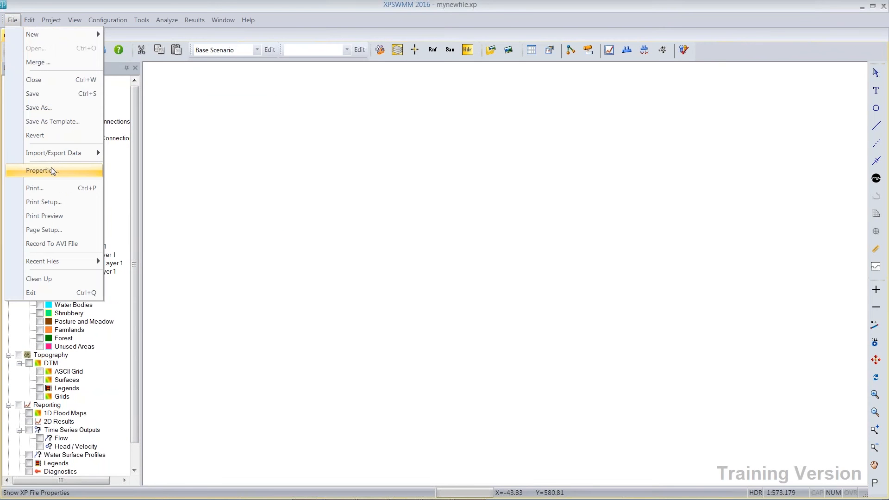
# In File Properties, add a Roughness field to the default Link Data variables.
pyautogui.click(41, 170)
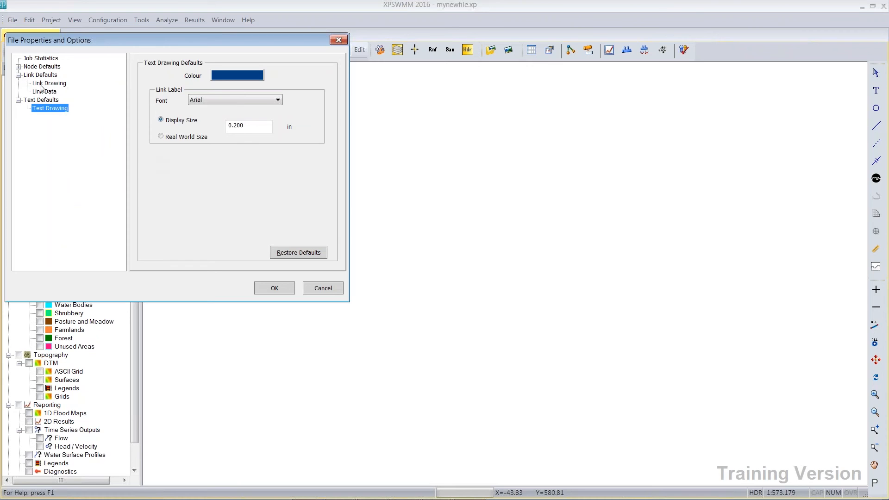
pyautogui.click(44, 82)
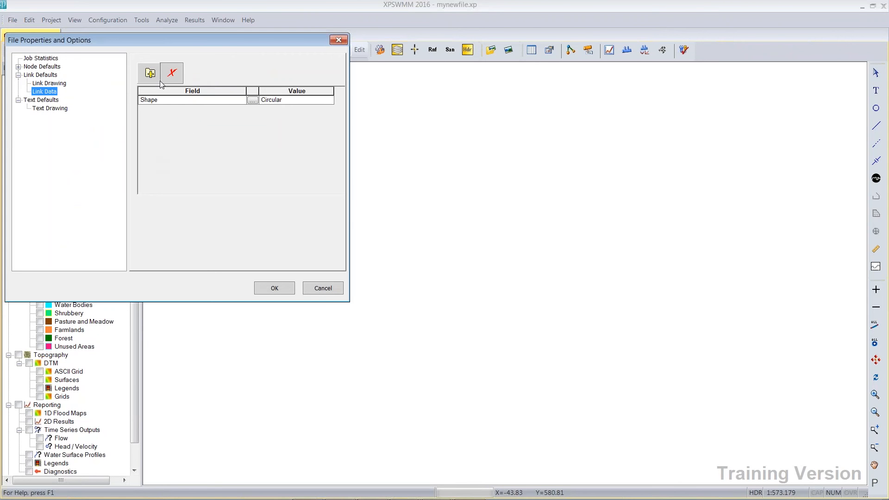
pyautogui.moveTo(152, 77)
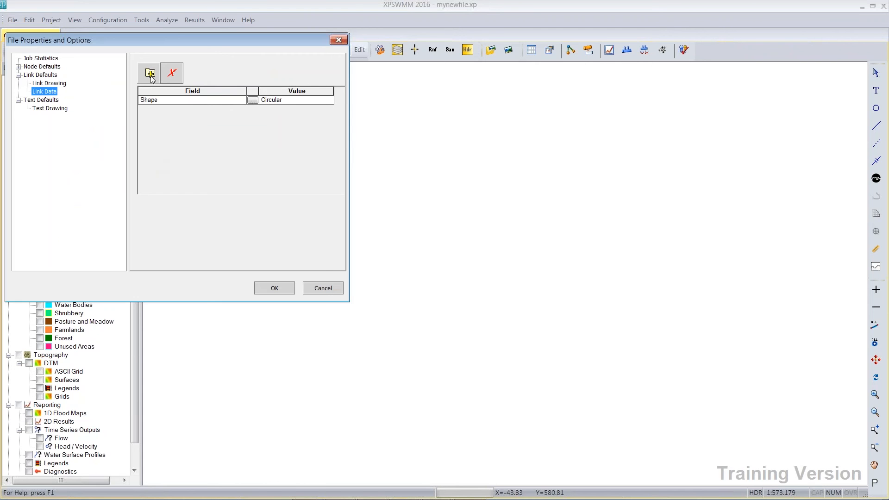
pyautogui.click(150, 72)
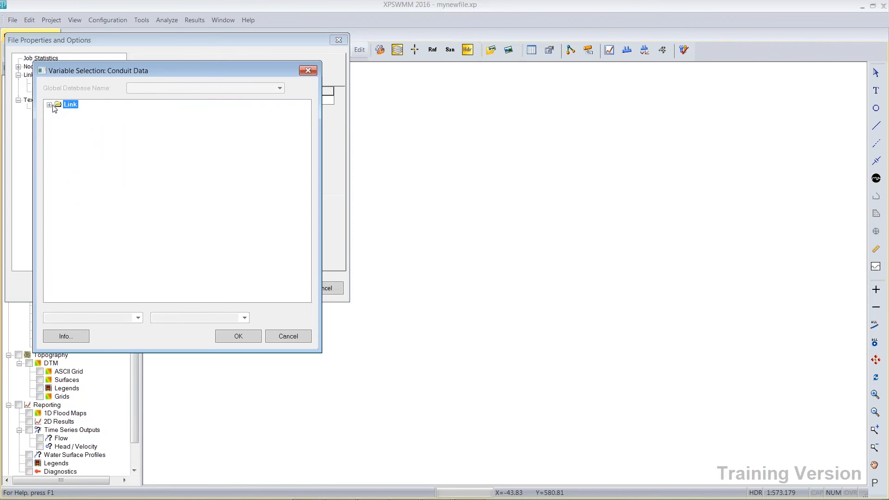
pyautogui.click(50, 105)
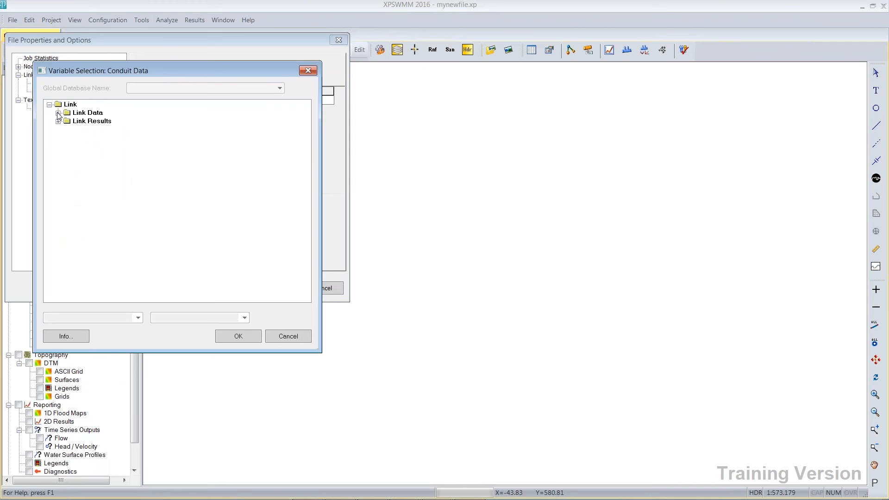
pyautogui.click(58, 112)
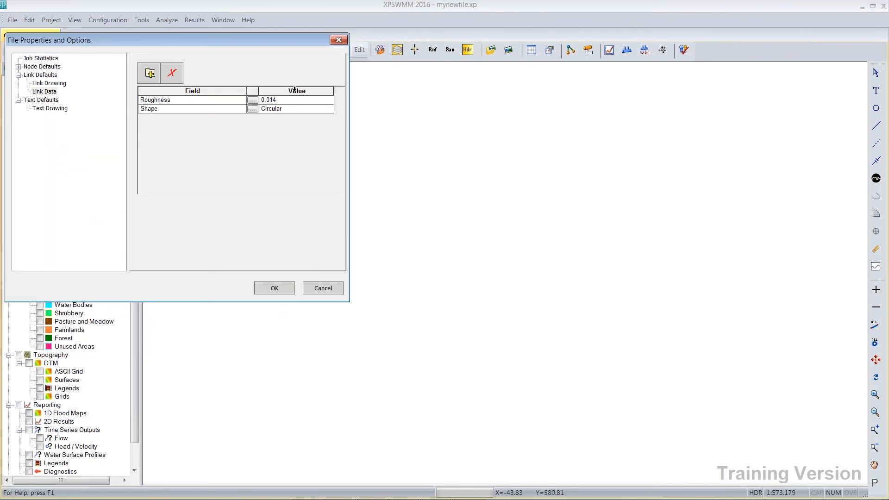
# Set the default link Roughness to 0.013 and accept the file properties.
pyautogui.click(294, 100)
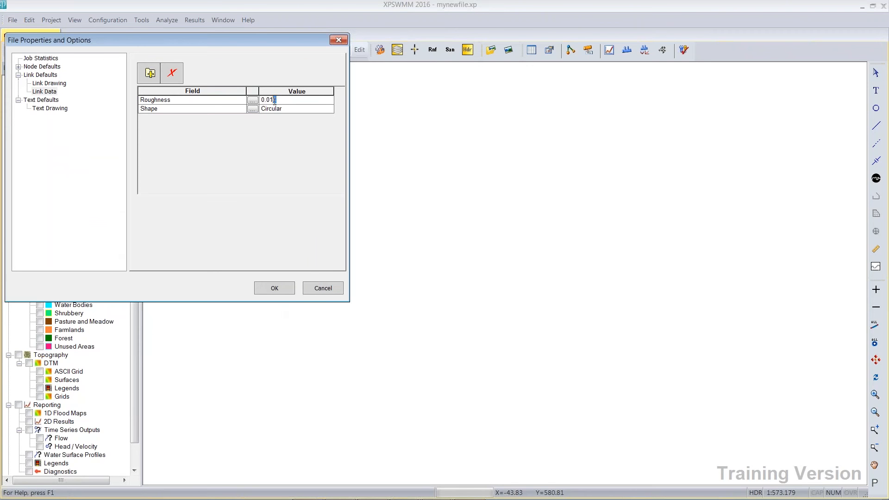
pyautogui.write('0.013')
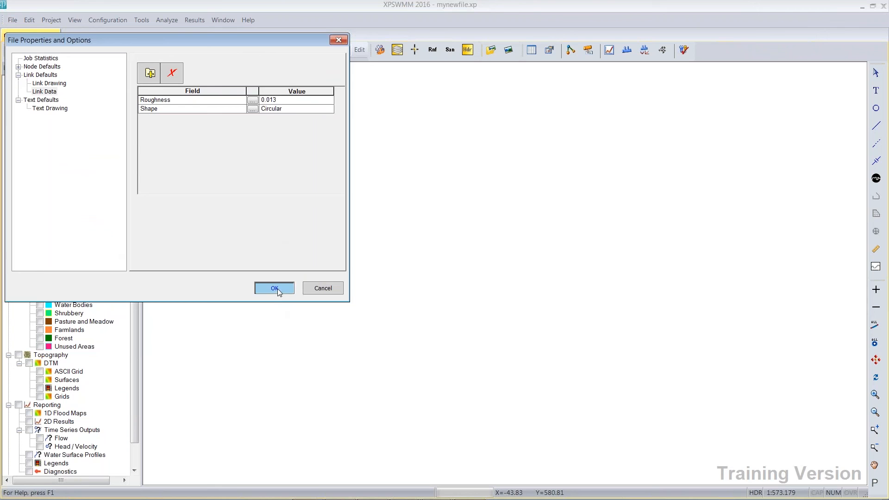
pyautogui.click(274, 288)
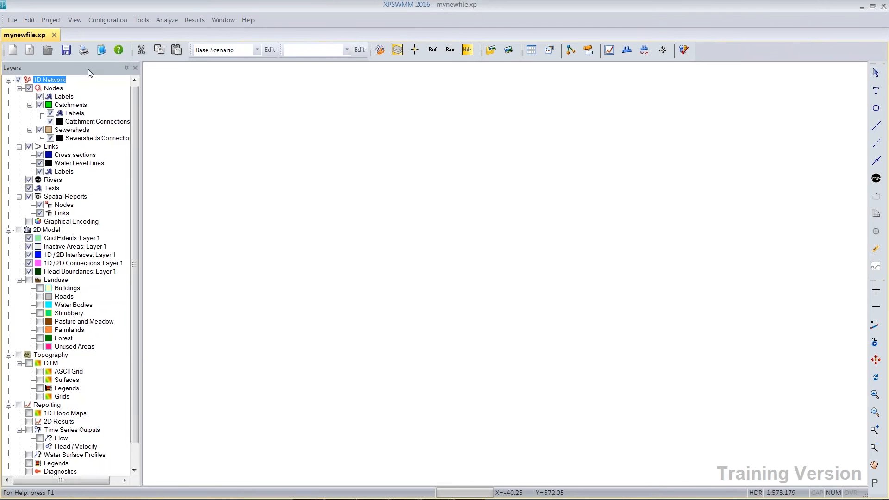
# Save the model as template mynewfile.xpt with Delete Network Elements checked and acknowledge the confirmation.
pyautogui.click(11, 19)
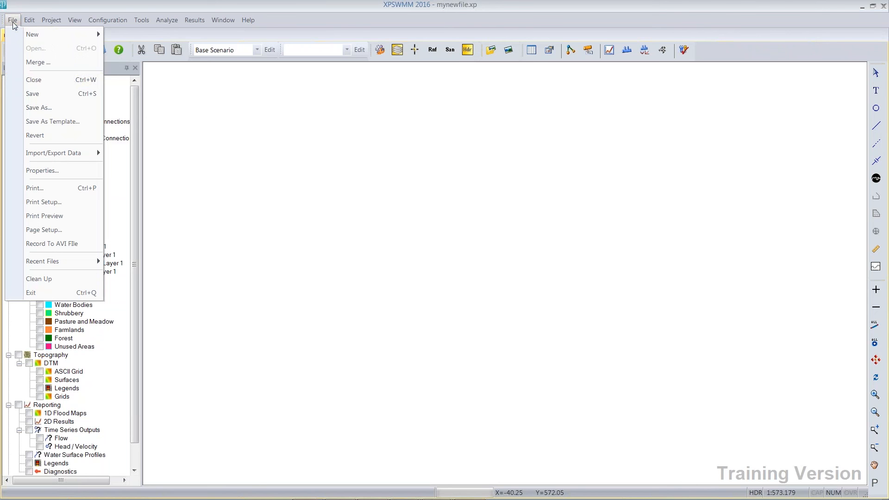
pyautogui.moveTo(52, 121)
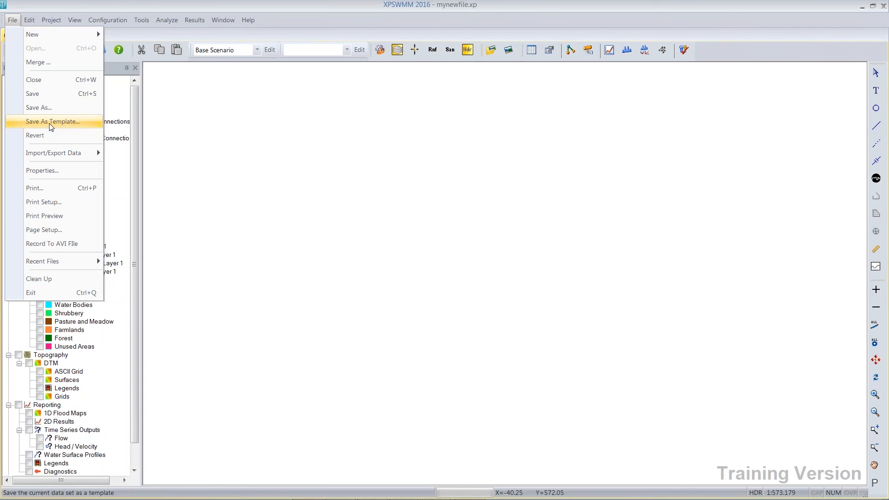
pyautogui.click(51, 121)
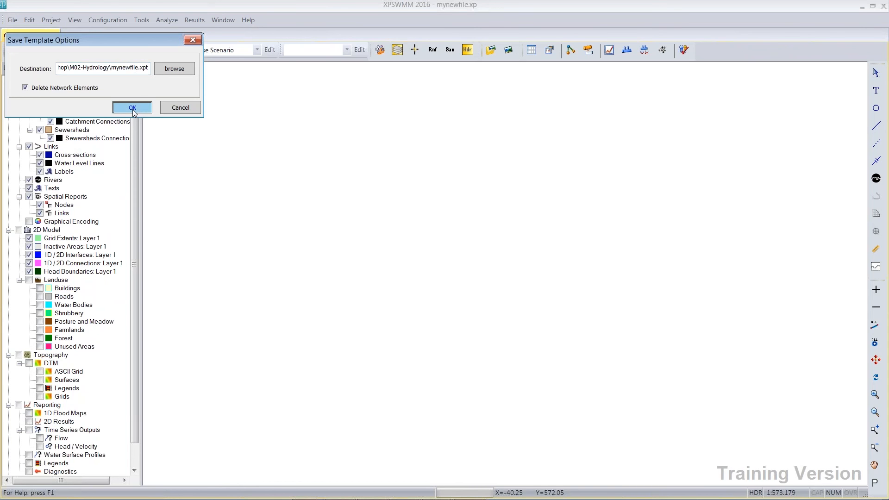
pyautogui.click(132, 107)
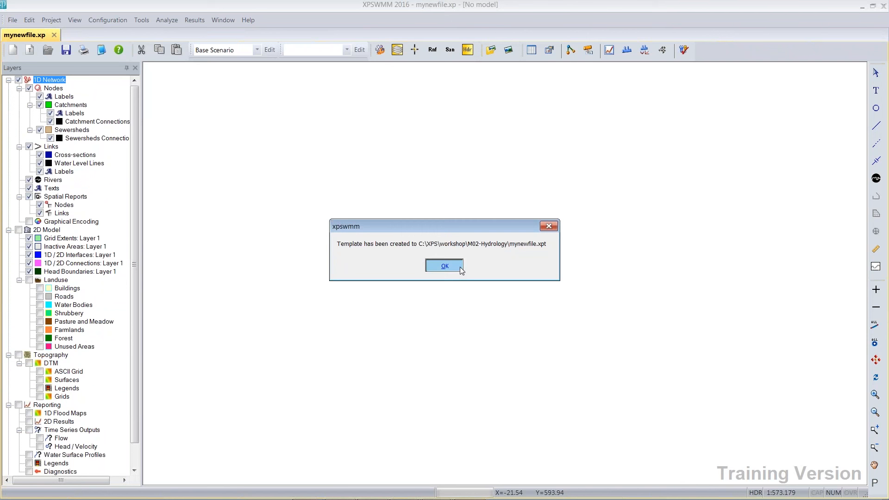
pyautogui.click(444, 265)
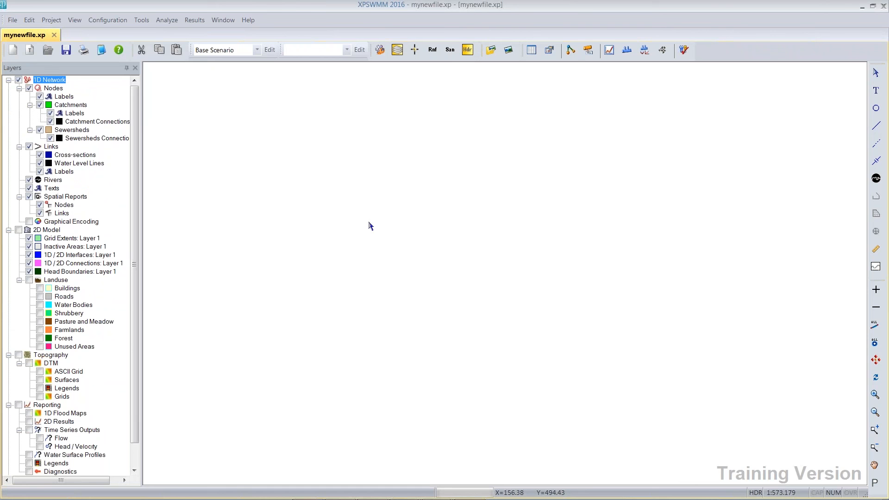
pyautogui.click(141, 19)
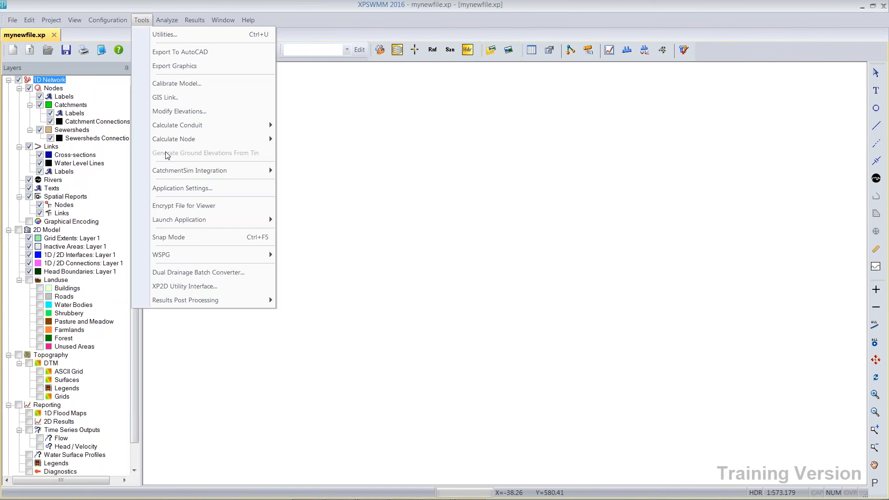
pyautogui.moveTo(170, 160)
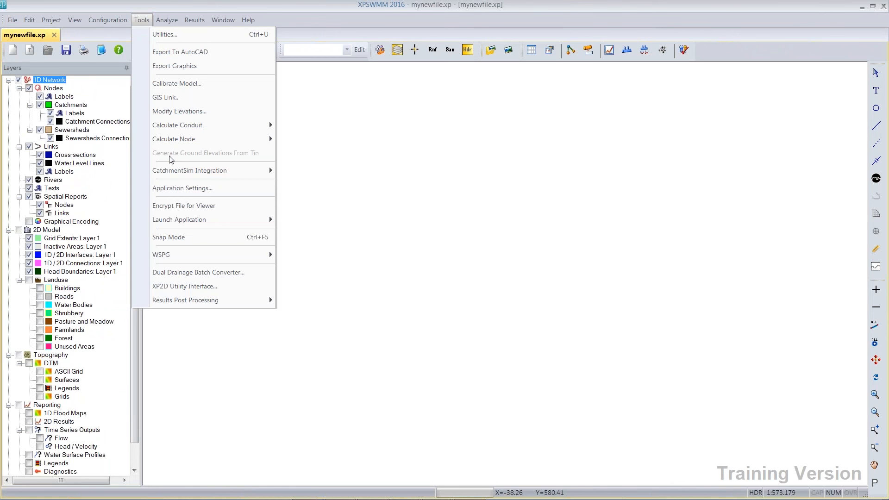
pyautogui.moveTo(177, 199)
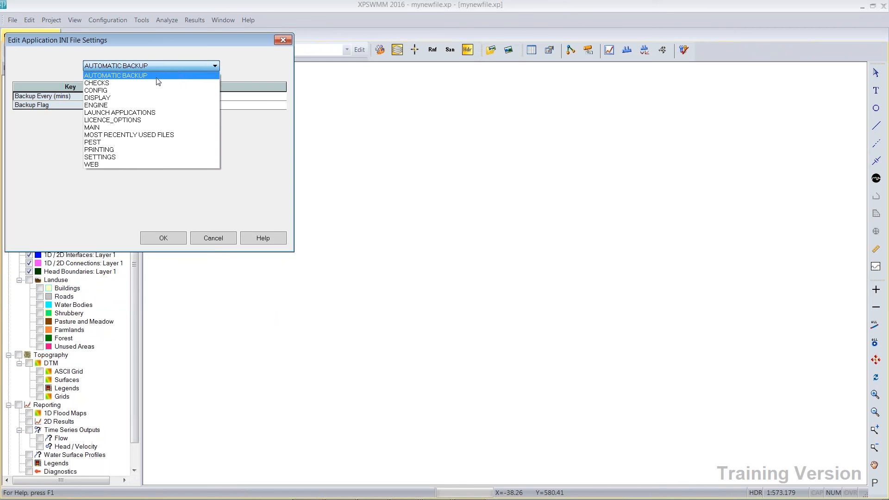
pyautogui.click(96, 90)
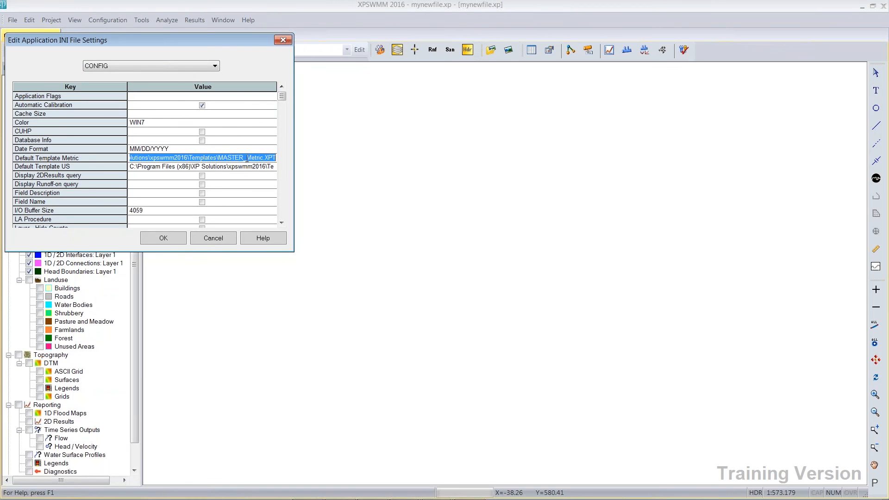
pyautogui.click(253, 157)
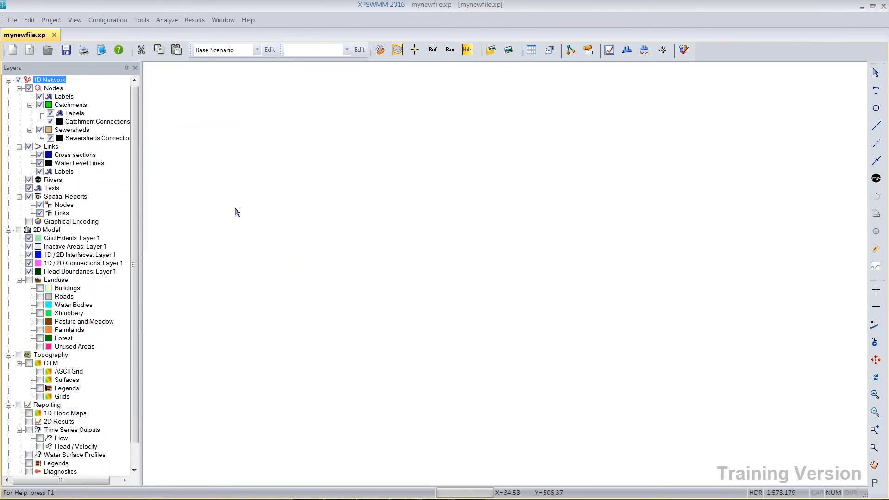
pyautogui.moveTo(70, 297)
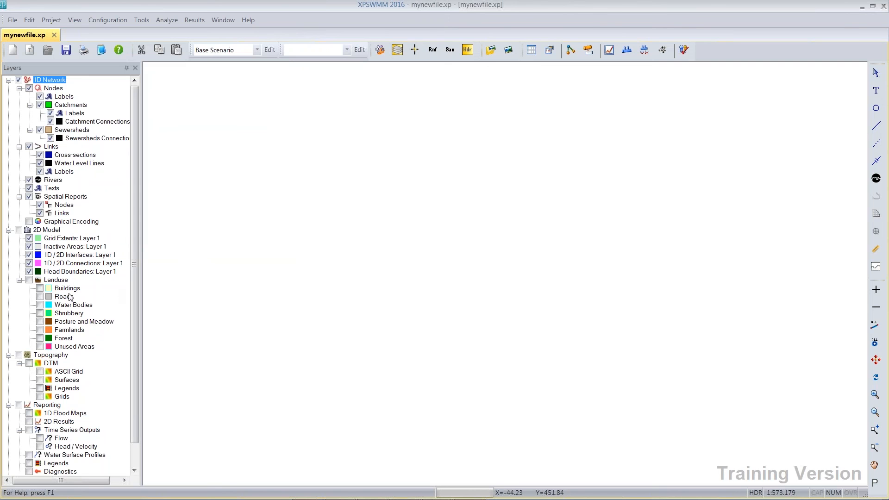
pyautogui.moveTo(72, 349)
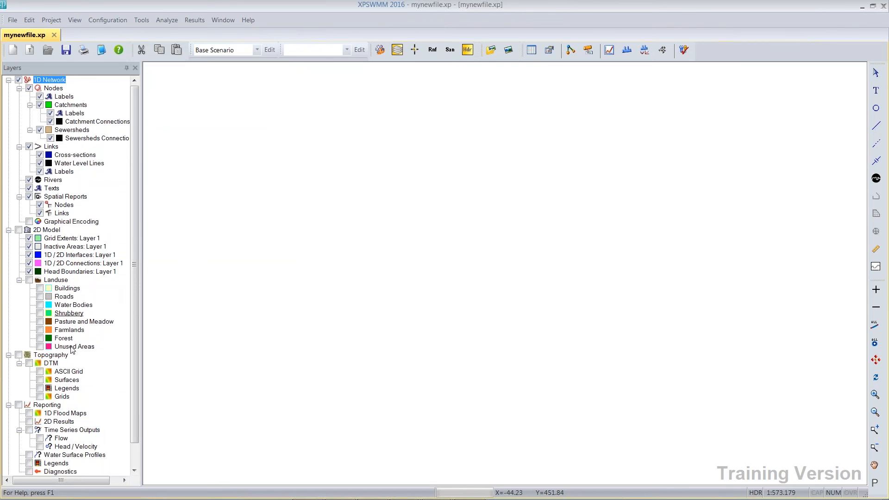
pyautogui.moveTo(64, 297)
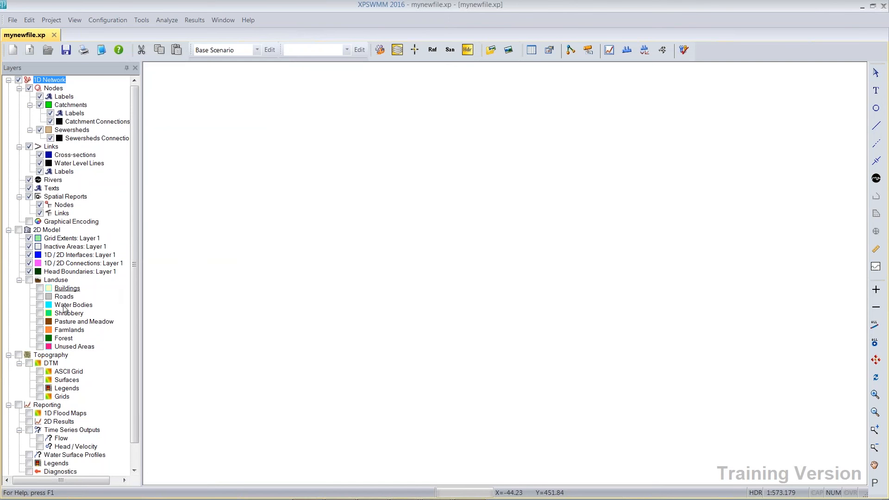
pyautogui.moveTo(69, 329)
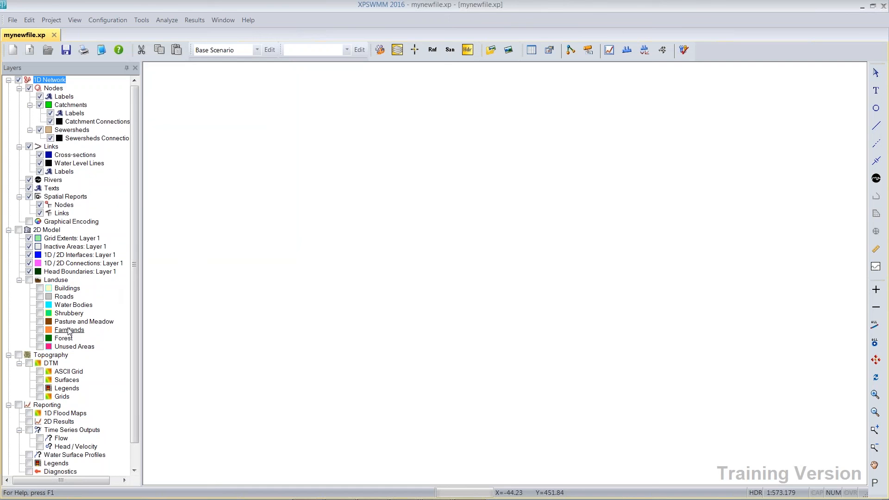
pyautogui.moveTo(74, 345)
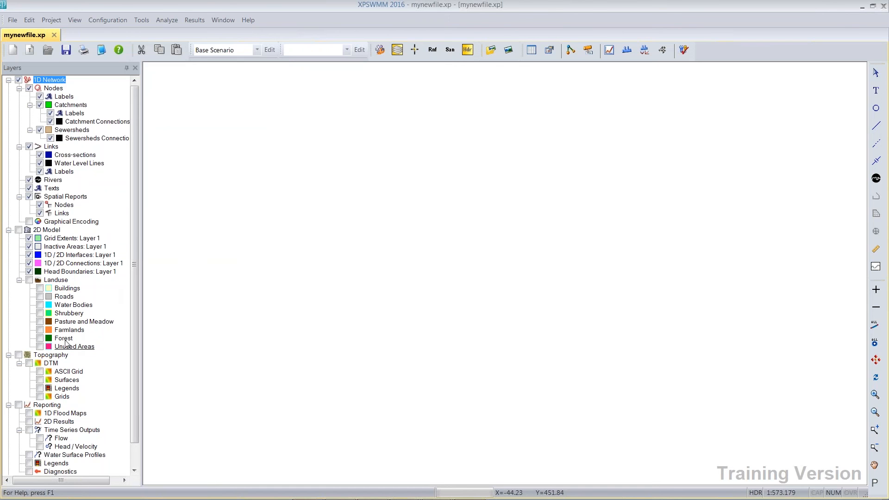
pyautogui.moveTo(72, 289)
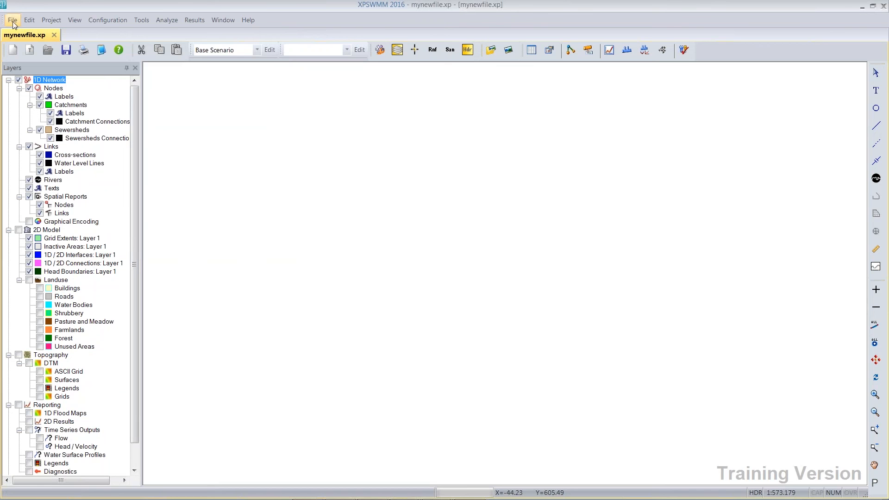
# Show the Tools menu with Application Settings available.
pyautogui.click(140, 20)
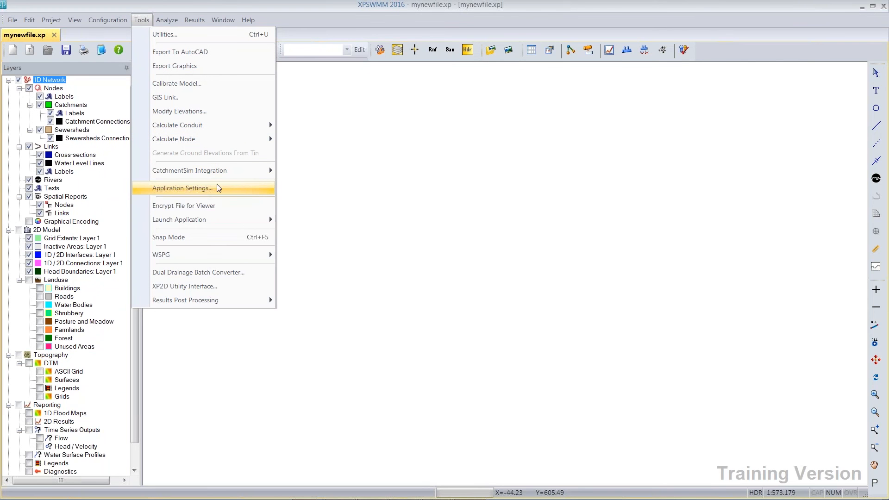
# Dismiss Tools and show the File > New options, including creating from a template.
pyautogui.click(13, 20)
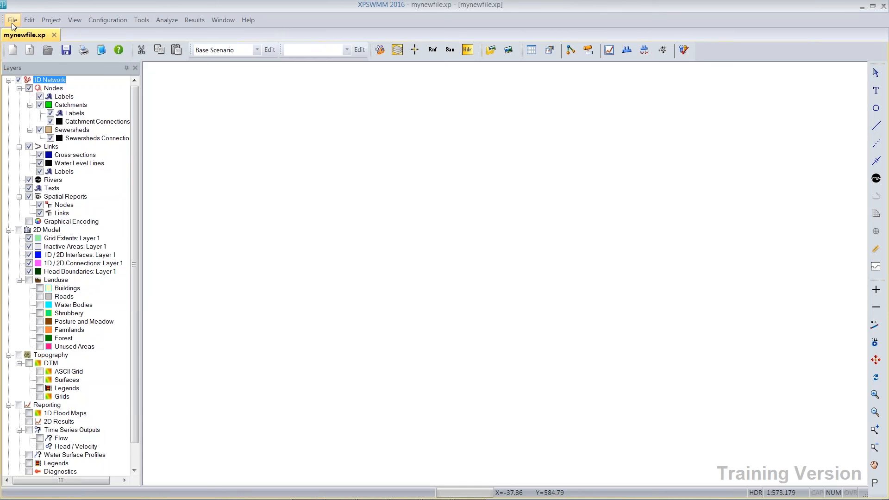
pyautogui.click(12, 20)
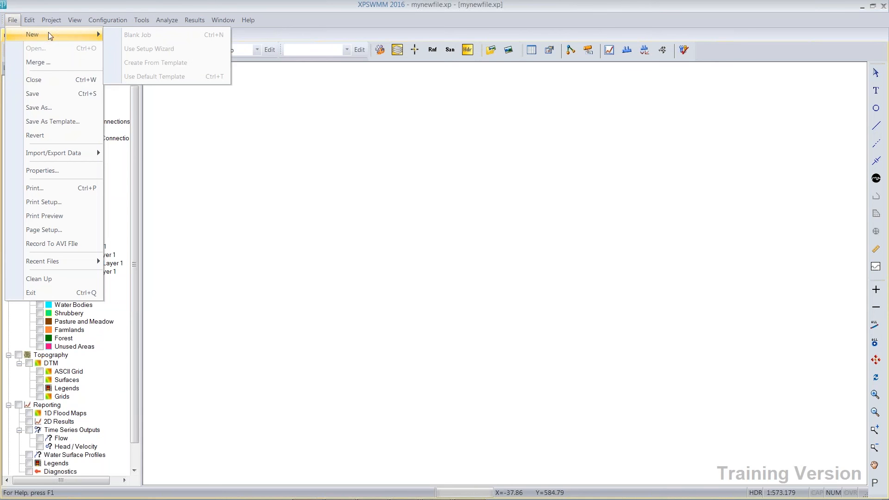
pyautogui.moveTo(179, 66)
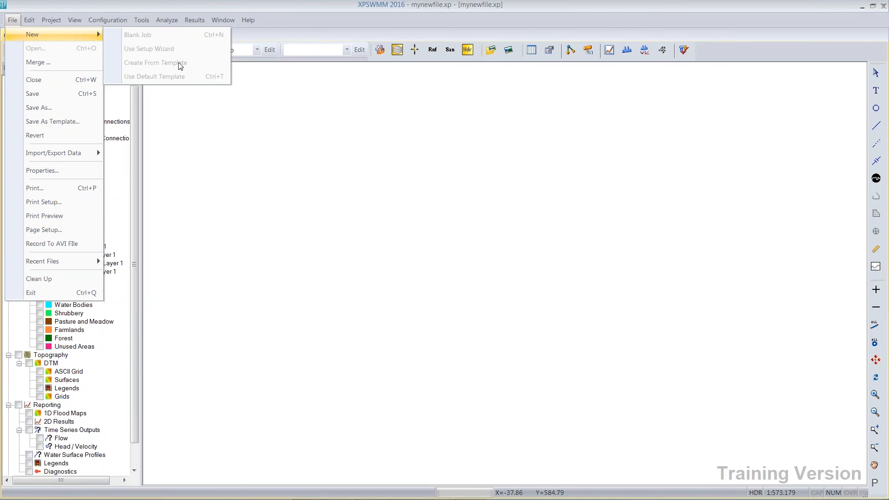
pyautogui.moveTo(180, 81)
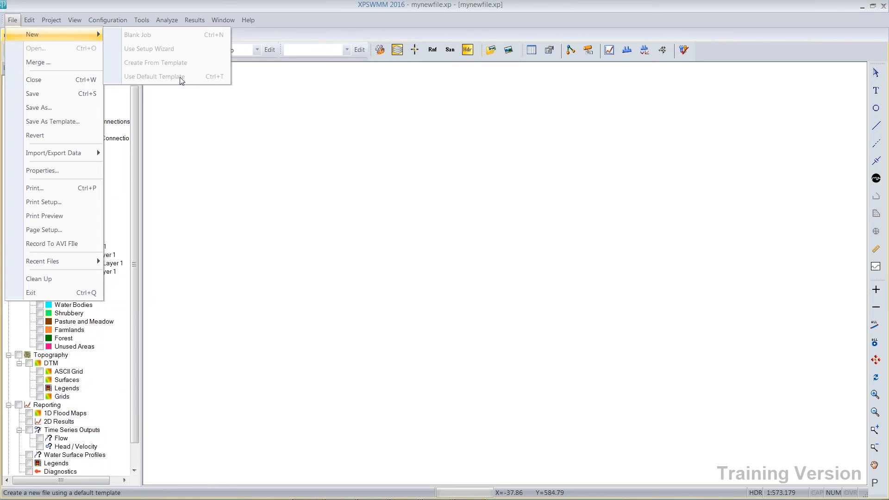
pyautogui.moveTo(168, 67)
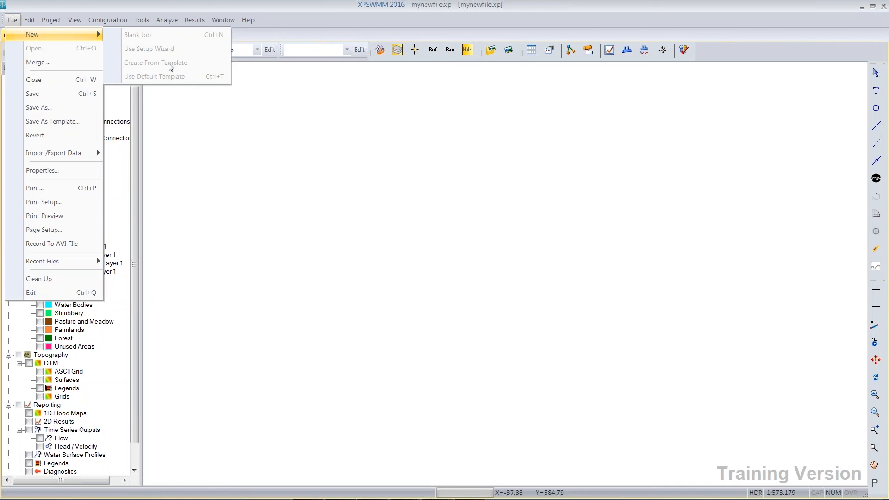
pyautogui.moveTo(223, 79)
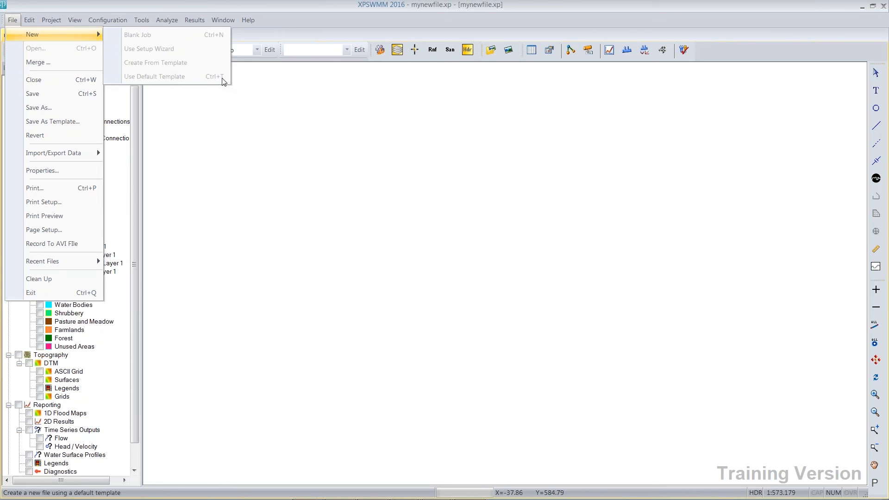